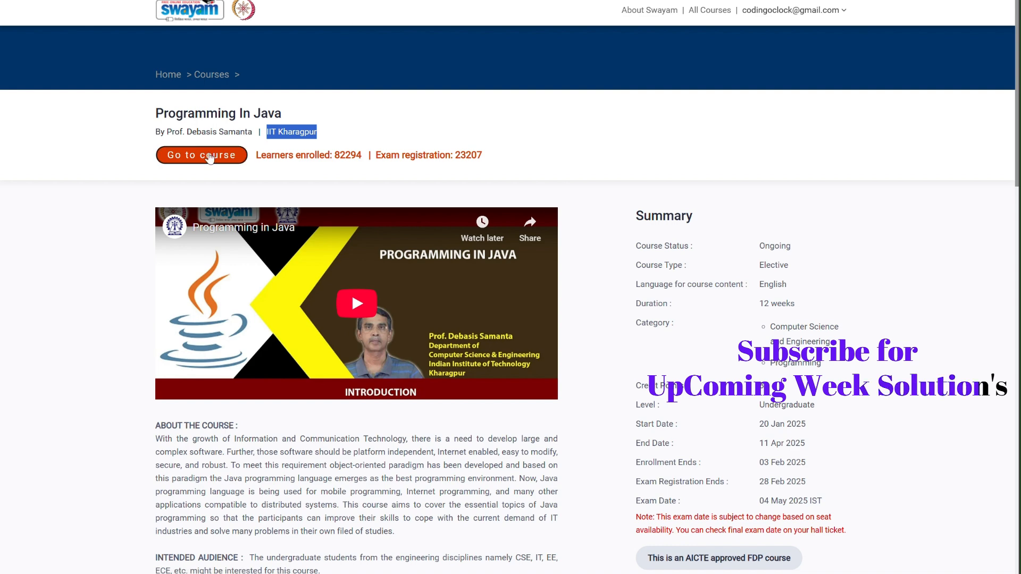
# Enter the Programming In Java course and scroll down to the Week 10 outline items
pyautogui.click(201, 155)
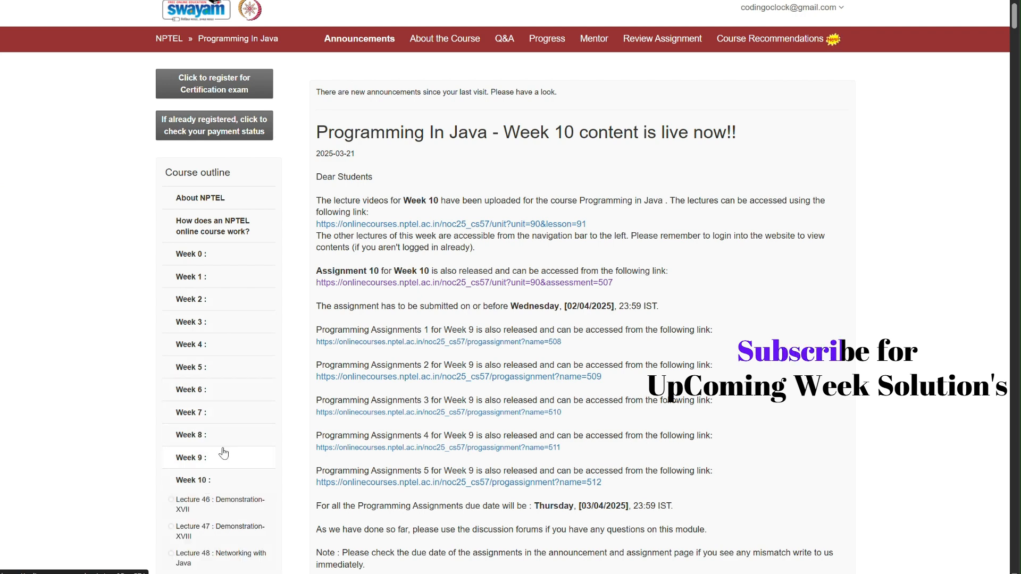
pyautogui.scroll(-3)
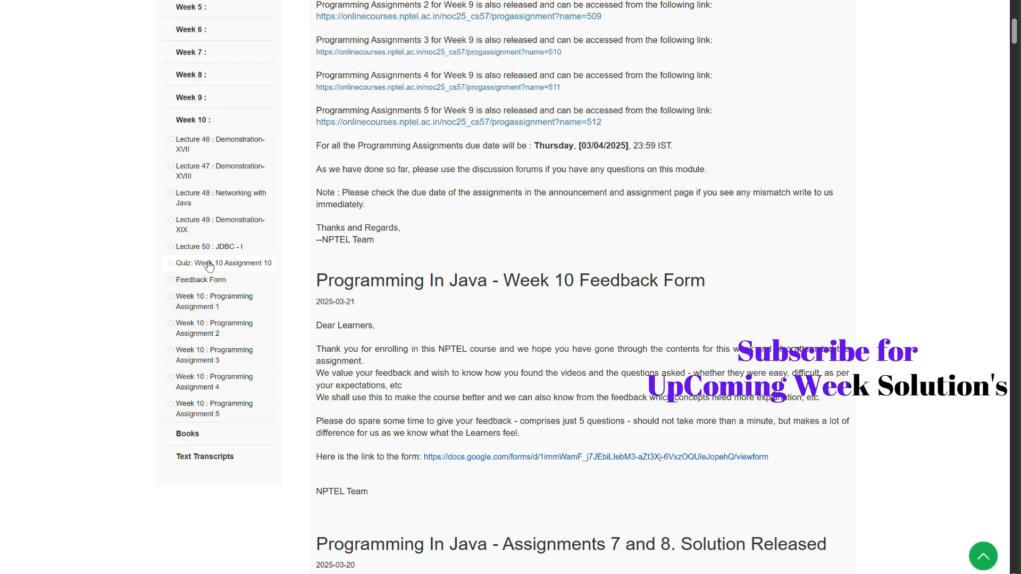
# Open Quiz: Week 10 Assignment 10 and answer Q1 b, Q2 a, Q3 b
pyautogui.click(226, 262)
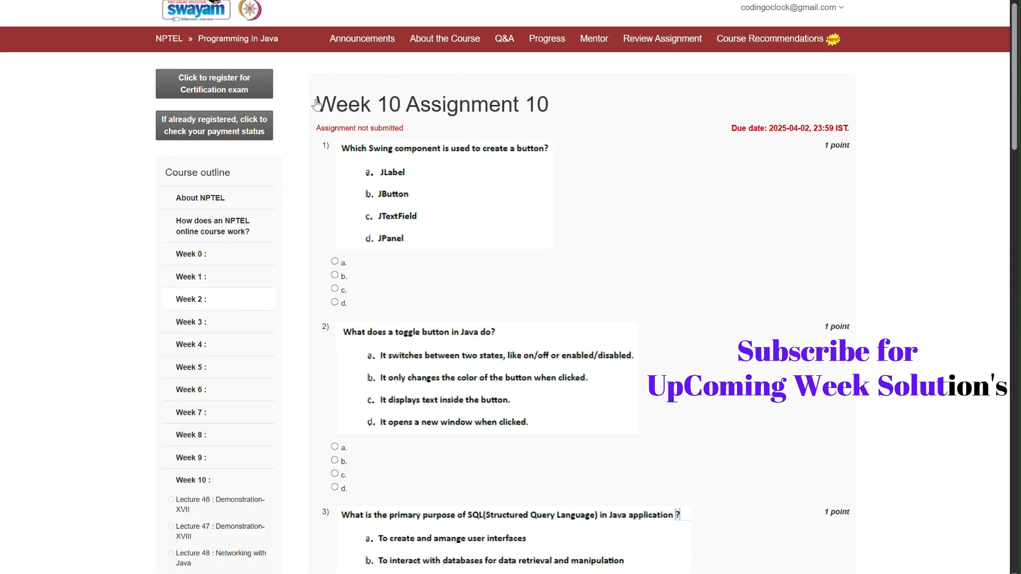
pyautogui.moveTo(317, 104); pyautogui.dragTo(450, 105)
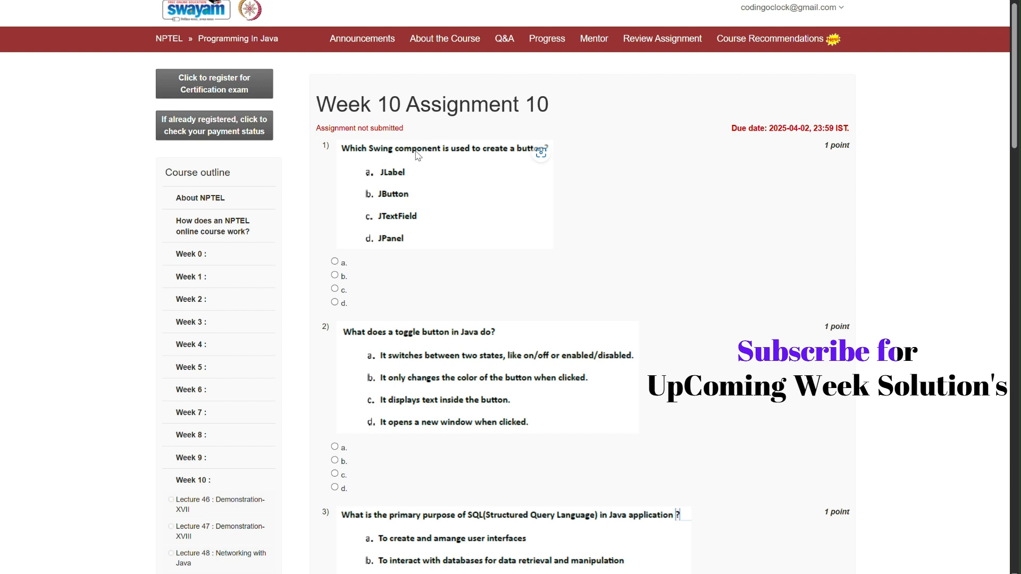
pyautogui.moveTo(523, 160)
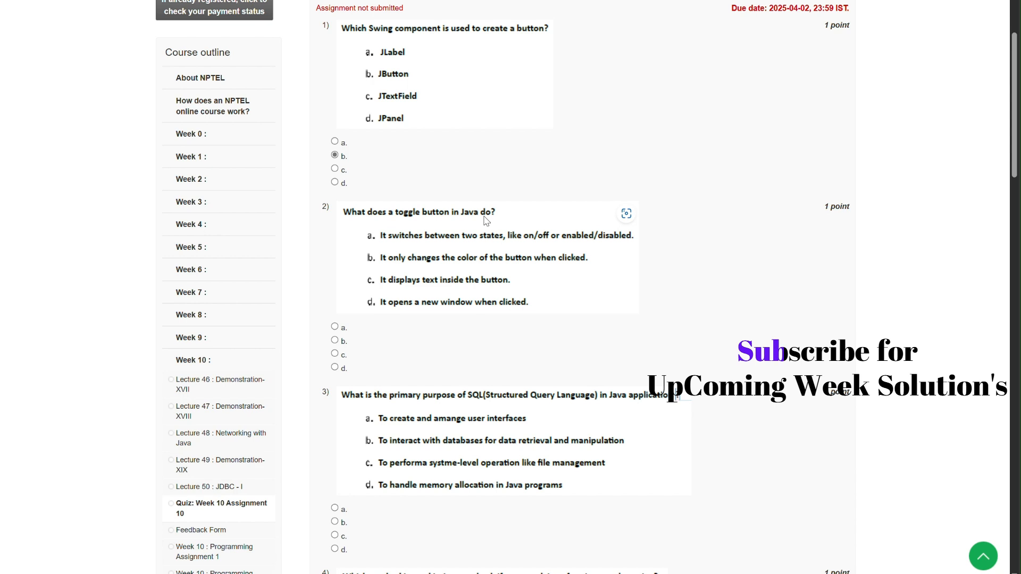
pyautogui.moveTo(398, 250)
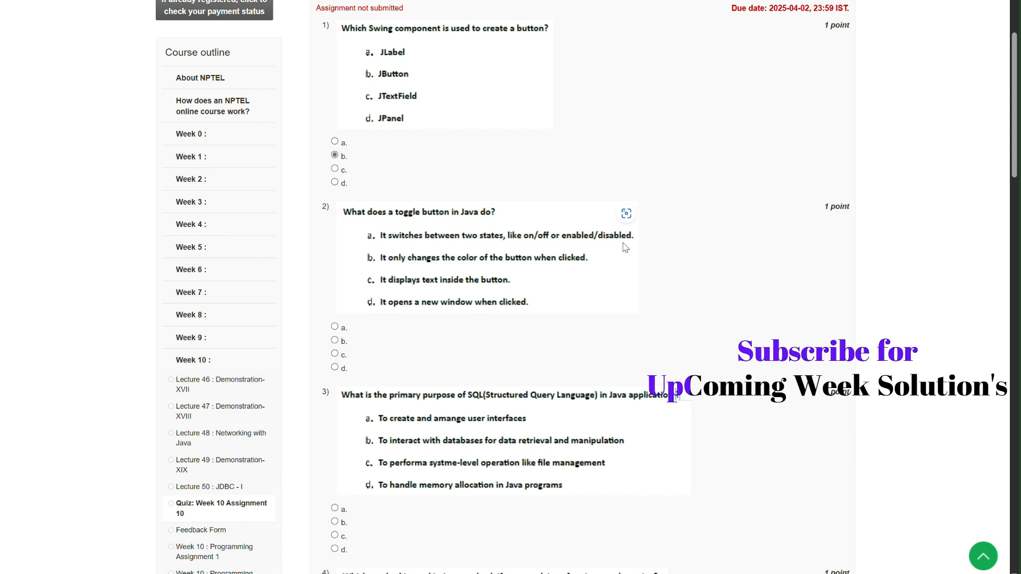
pyautogui.click(335, 327)
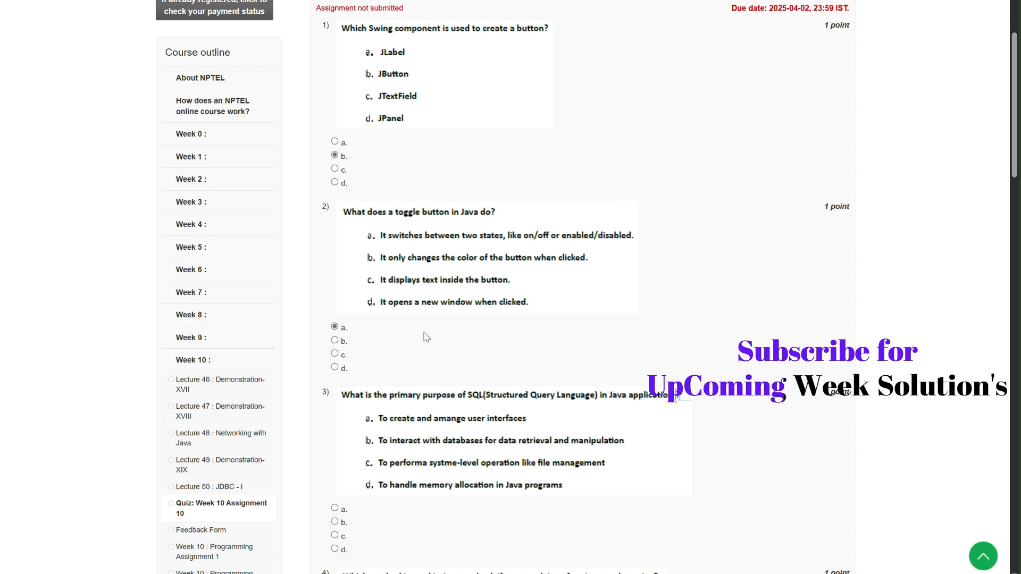
pyautogui.scroll(-3)
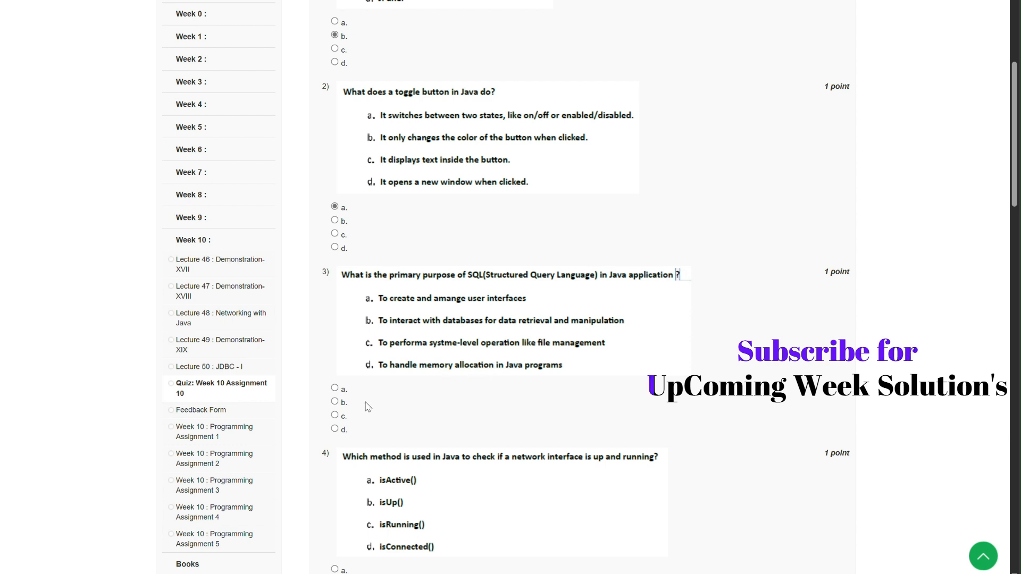
pyautogui.moveTo(467, 325)
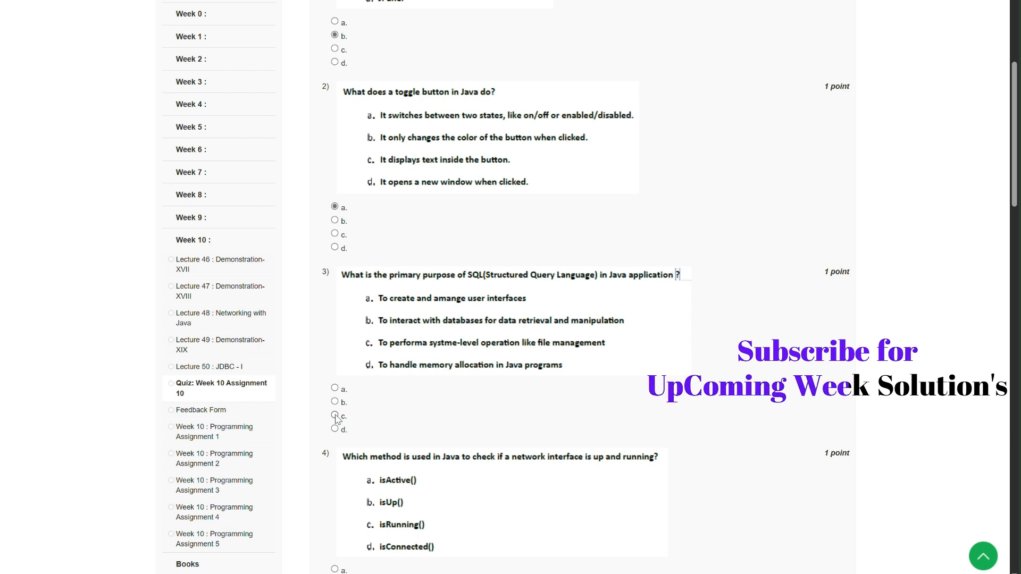
pyautogui.scroll(-3)
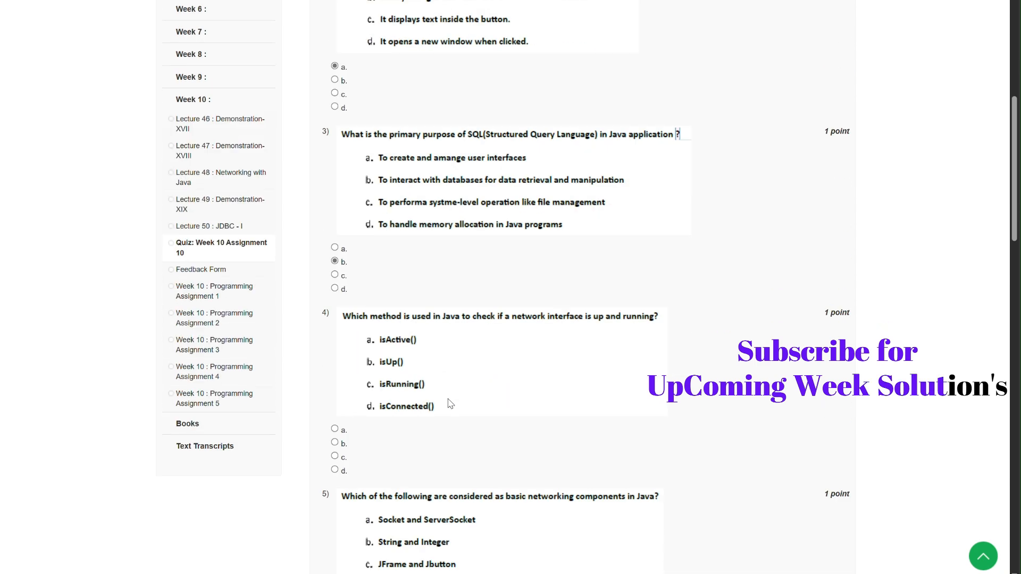
pyautogui.scroll(-3)
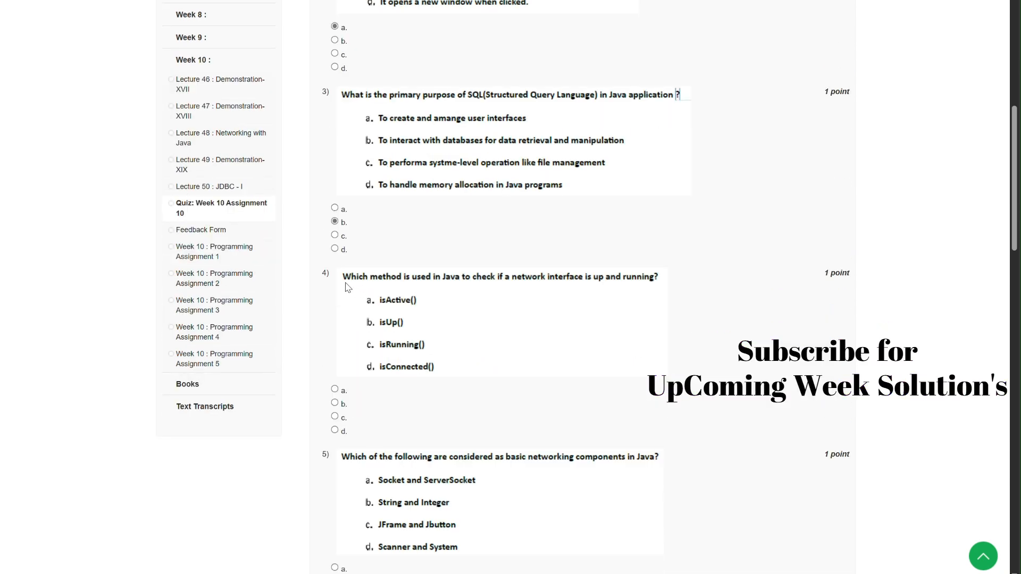
pyautogui.moveTo(451, 288)
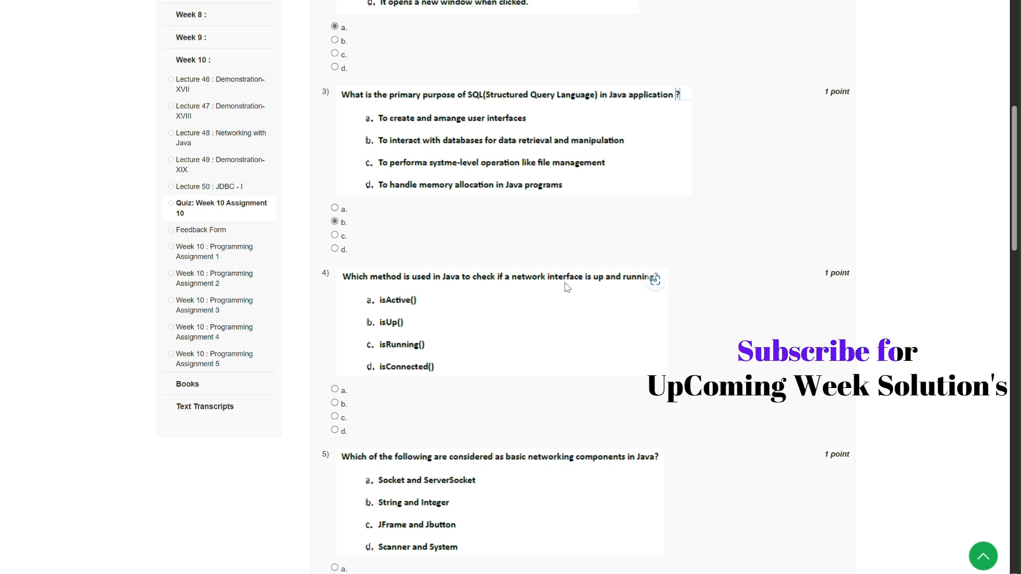
pyautogui.moveTo(375, 369)
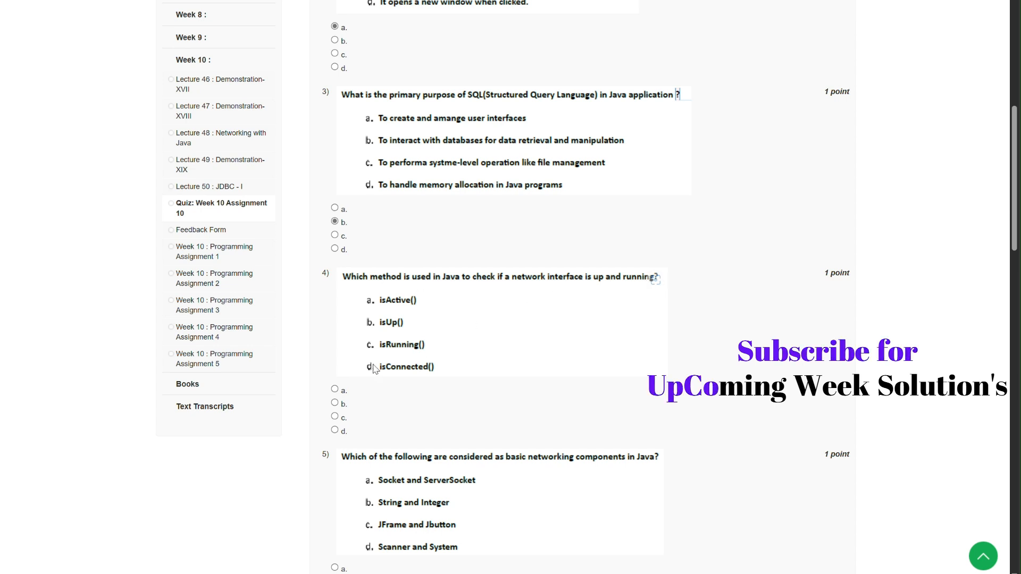
# Answer quiz questions 4, 5 and 6 with options b, a and b
pyautogui.scroll(-3)
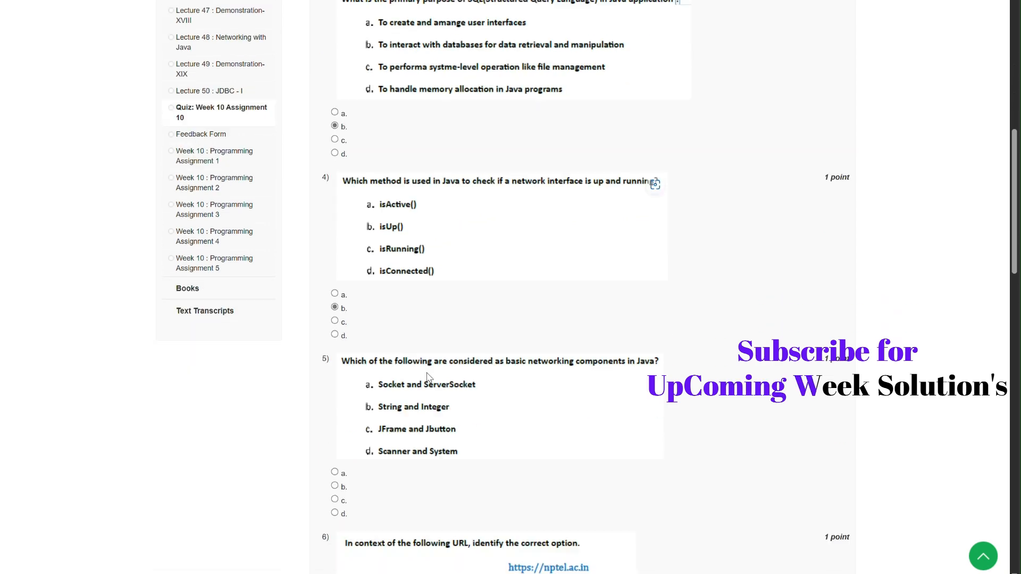
pyautogui.scroll(-3)
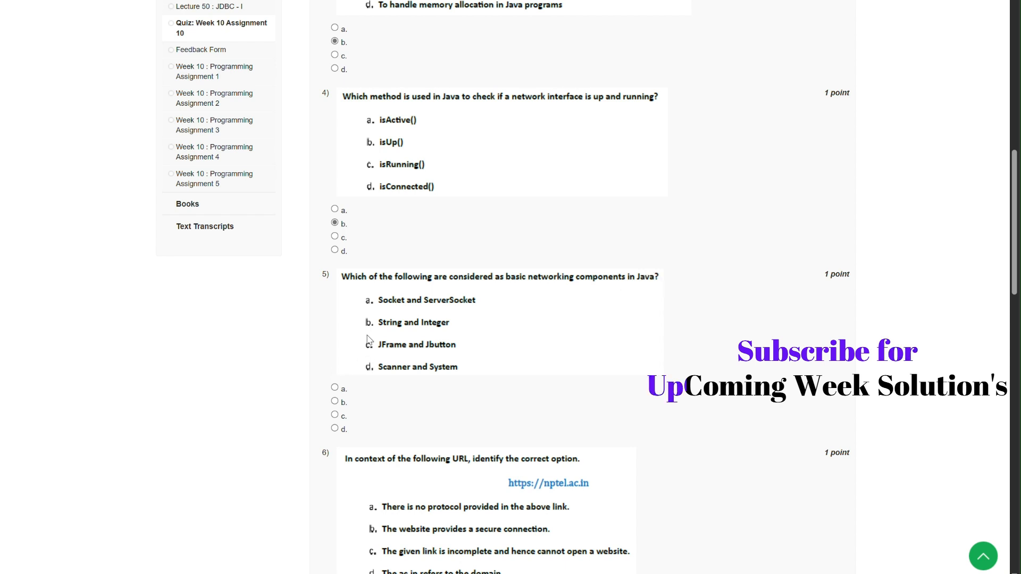
pyautogui.moveTo(422, 329)
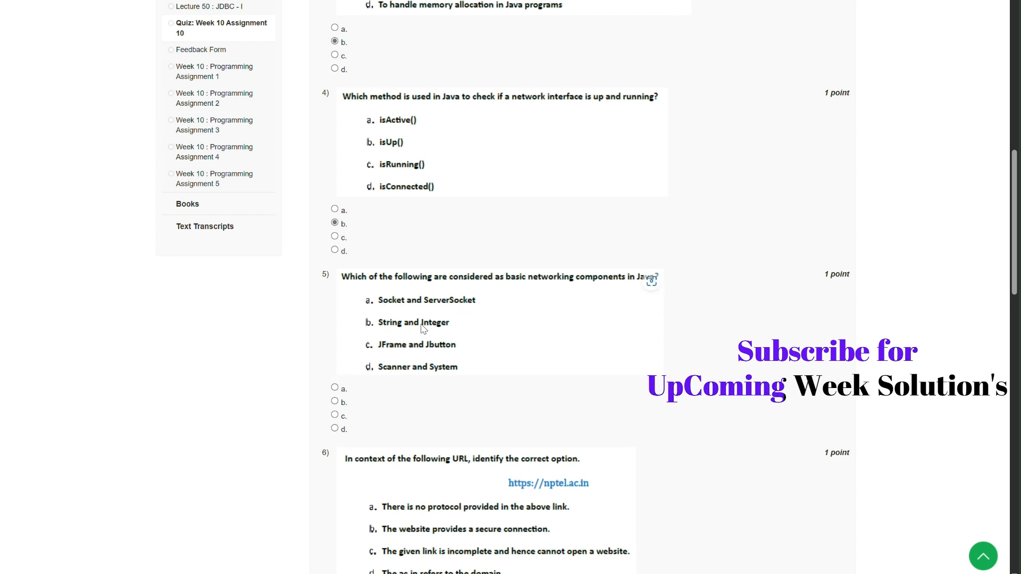
pyautogui.click(334, 387)
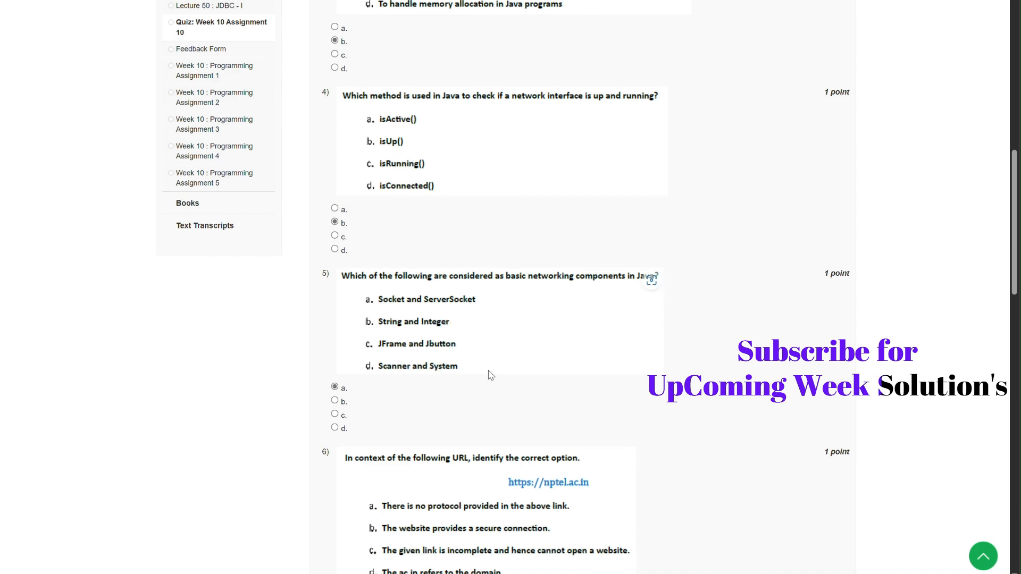
pyautogui.scroll(-3)
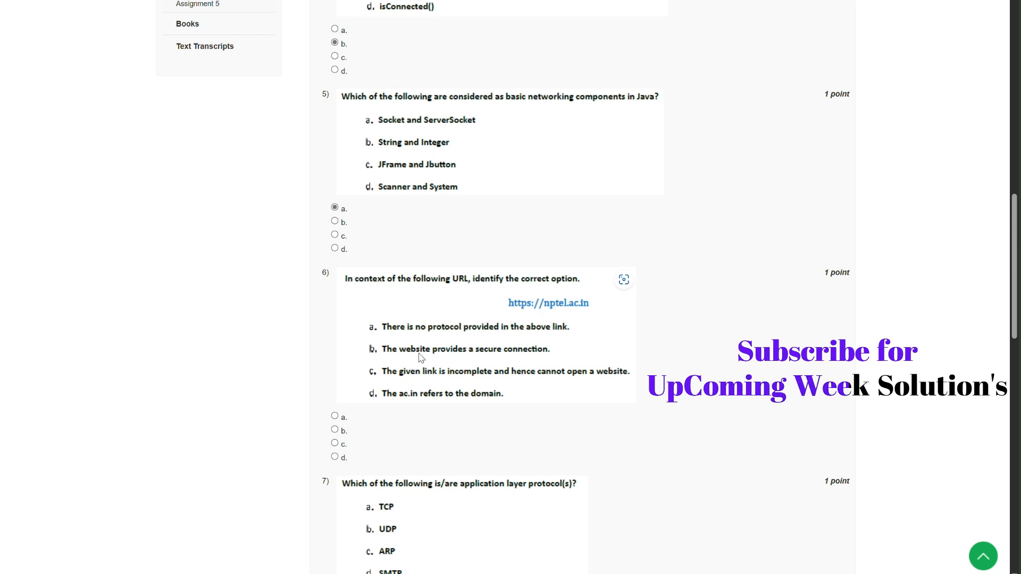
pyautogui.moveTo(380, 430)
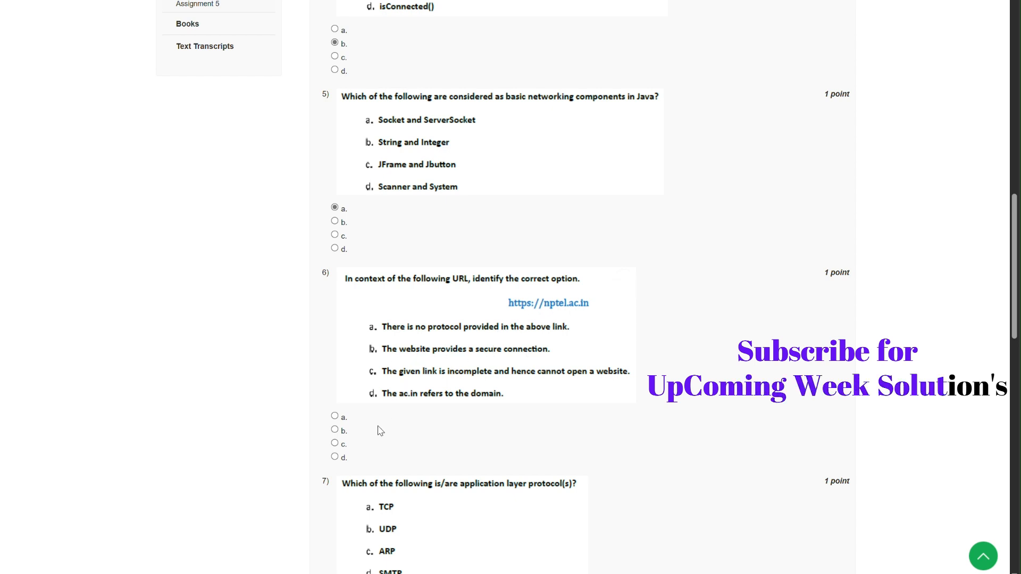
pyautogui.click(334, 430)
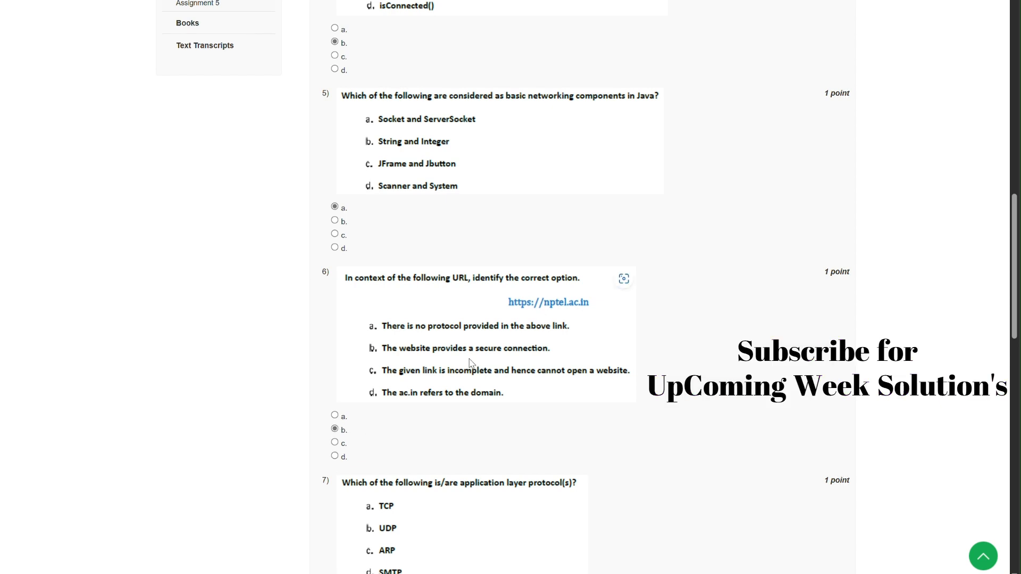
pyautogui.scroll(-3)
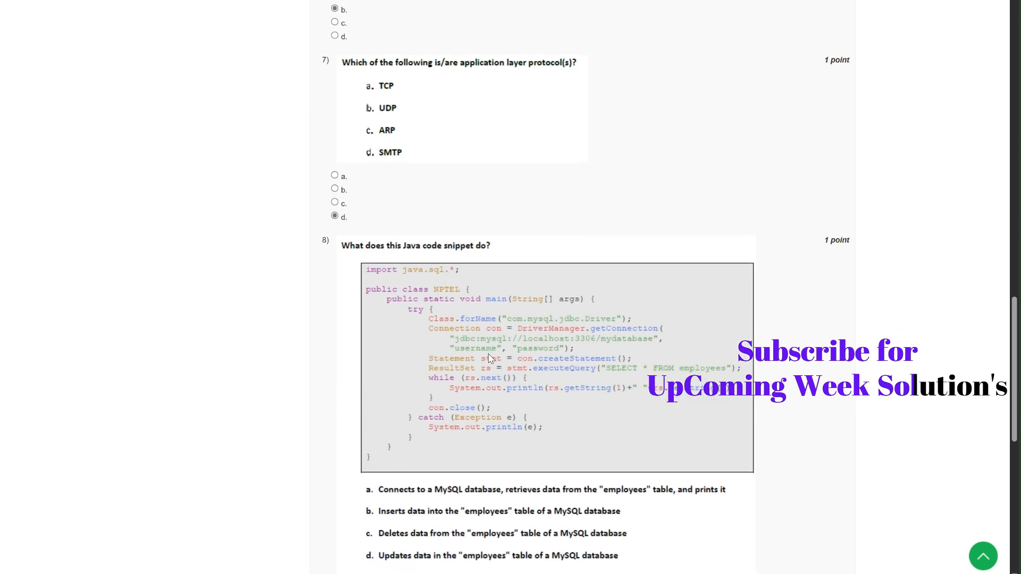
# Answer the final questions 8, 9 and 10 with options a, d and b
pyautogui.scroll(-3)
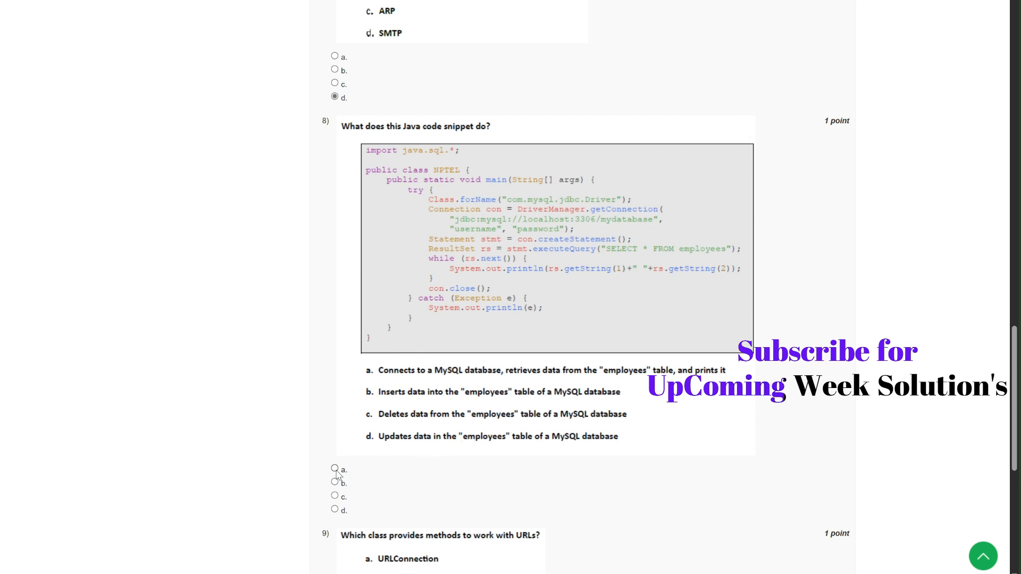
pyautogui.click(334, 470)
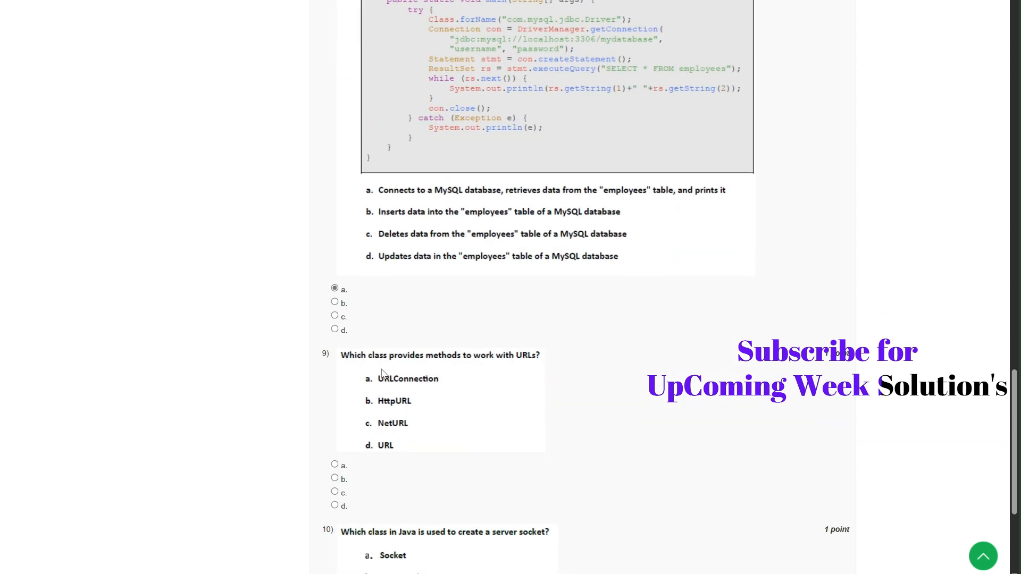
pyautogui.scroll(-3)
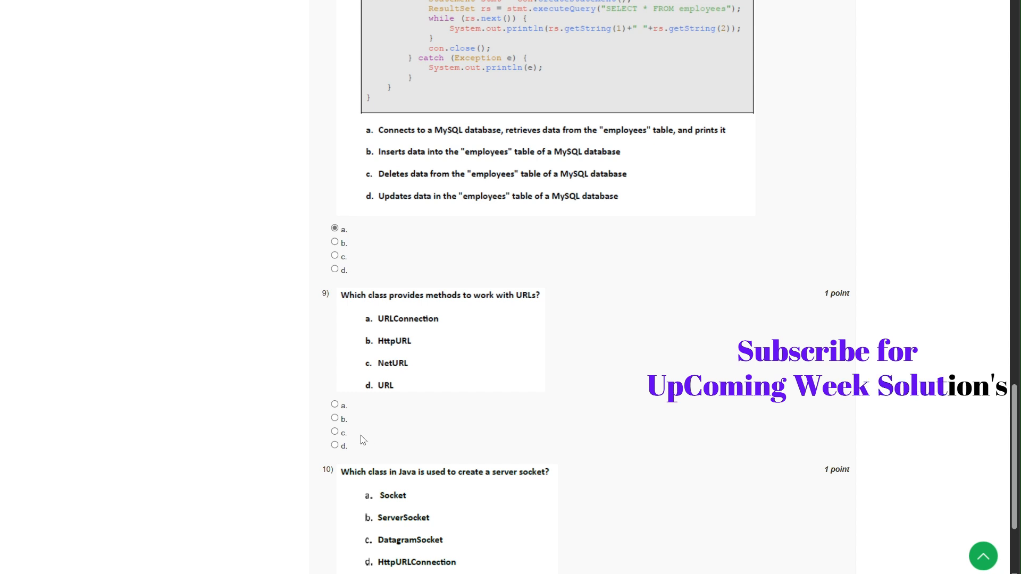
pyautogui.moveTo(355, 426)
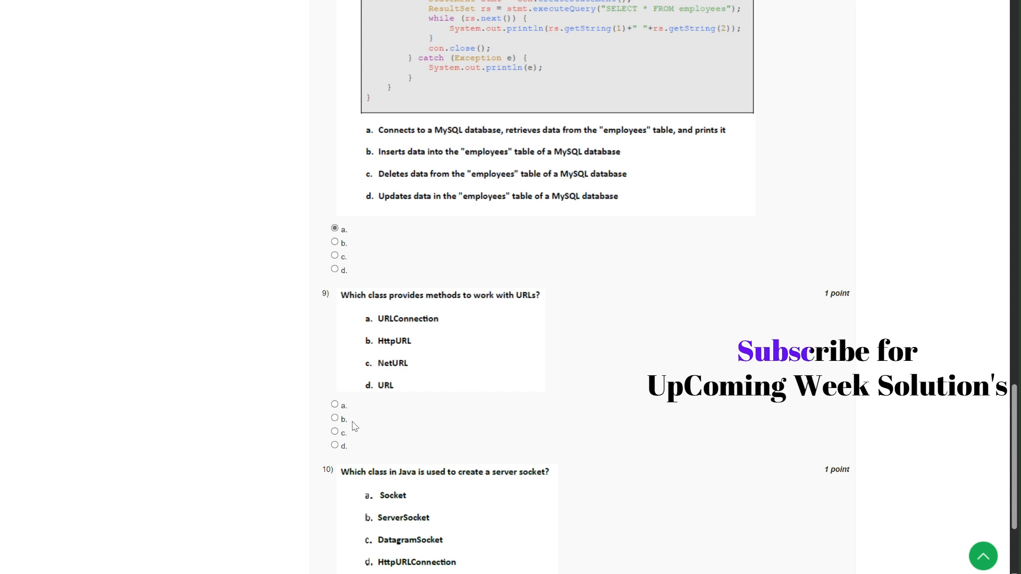
pyautogui.click(334, 446)
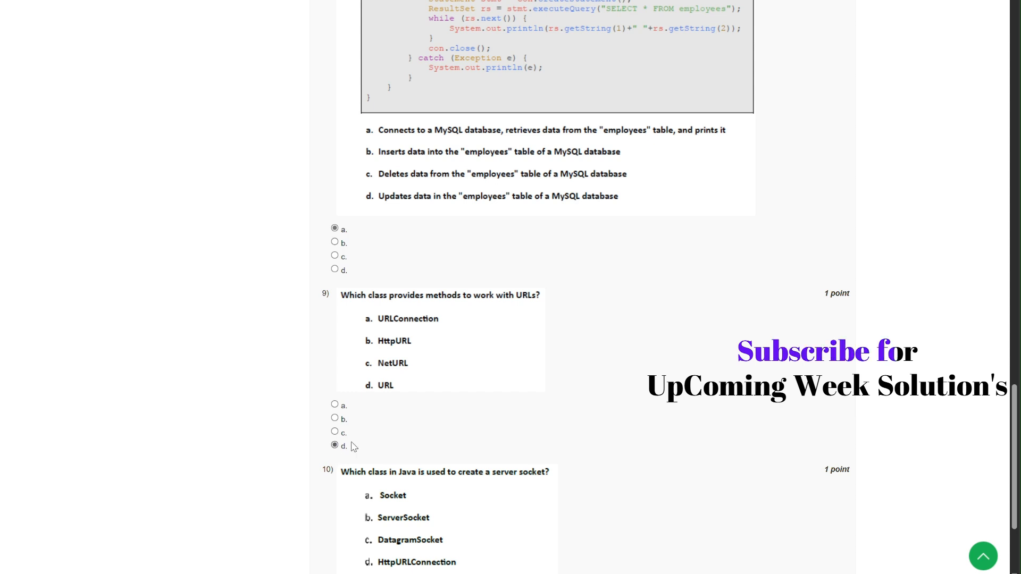
pyautogui.scroll(-3)
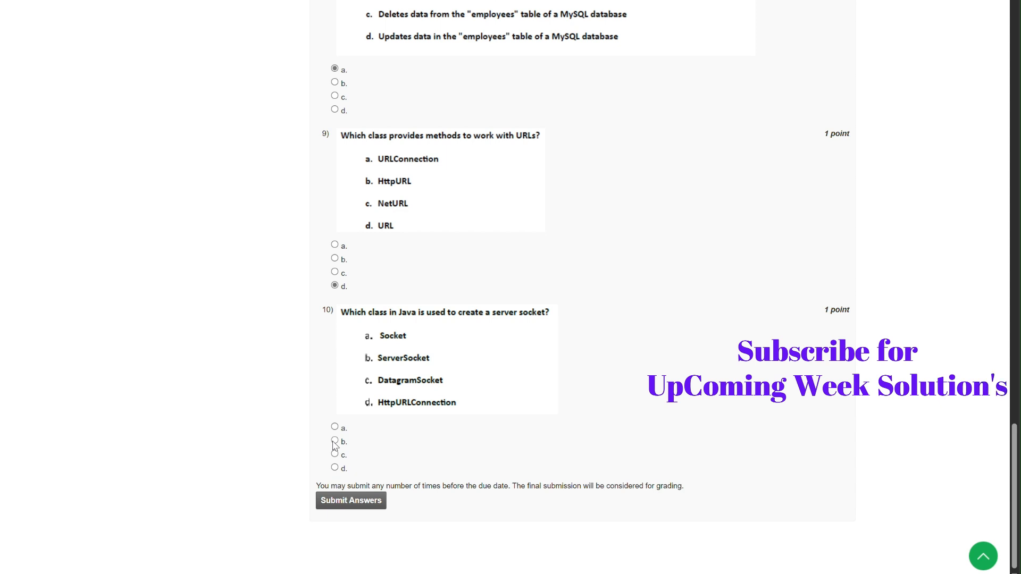
pyautogui.click(335, 441)
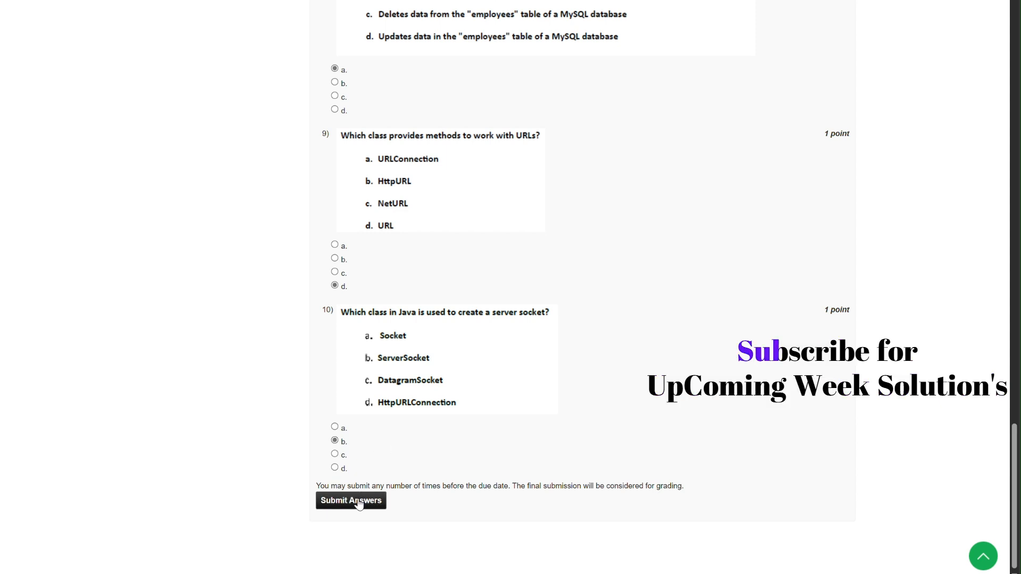
# Submit the Week 10 Assignment 10 answers and close the Thank You!! popup
pyautogui.click(350, 501)
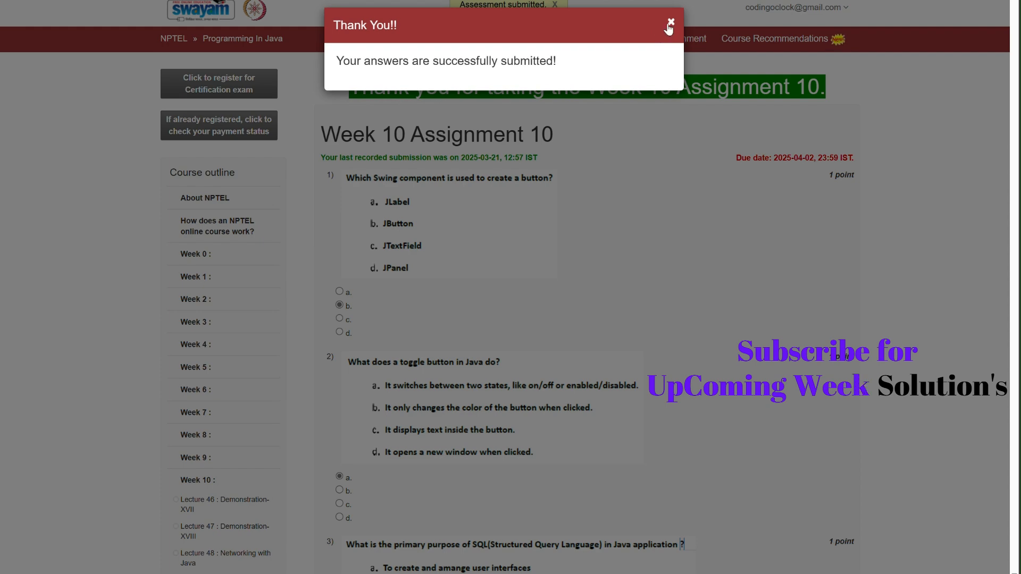
pyautogui.click(670, 23)
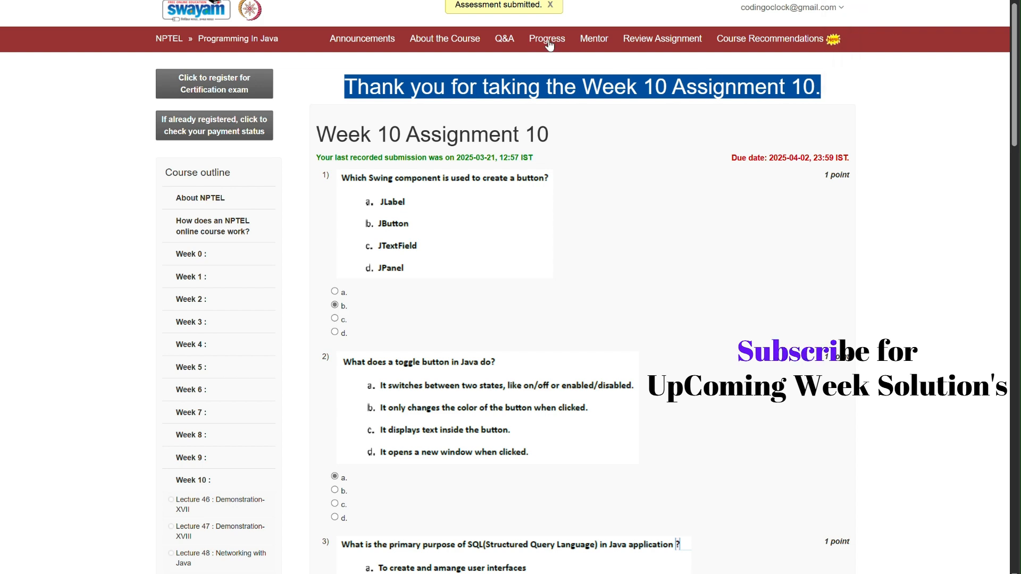
# Open the Progress page and review 35.17% overall and assessment scores through Week 8
pyautogui.click(546, 38)
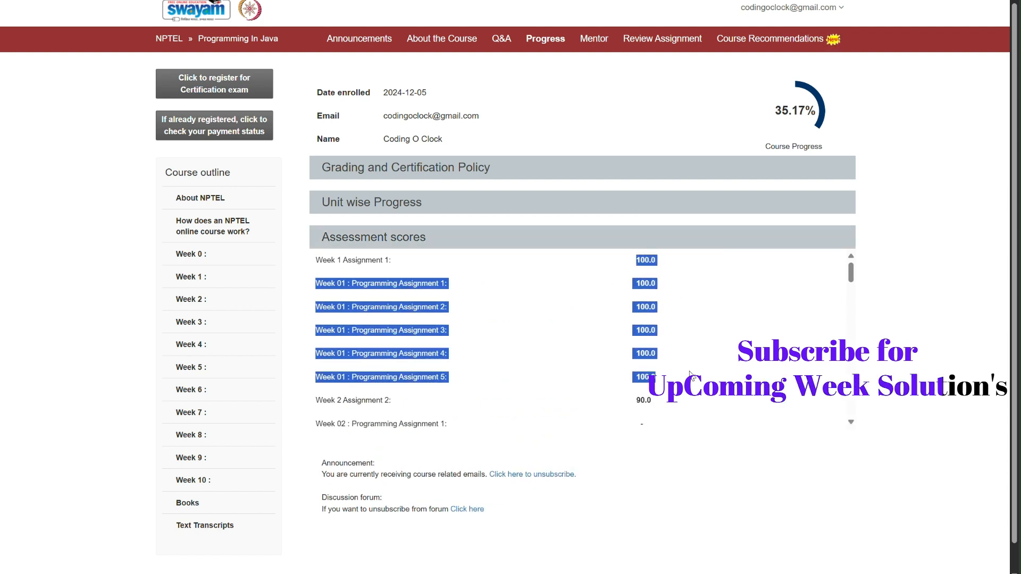
pyautogui.scroll(-3)
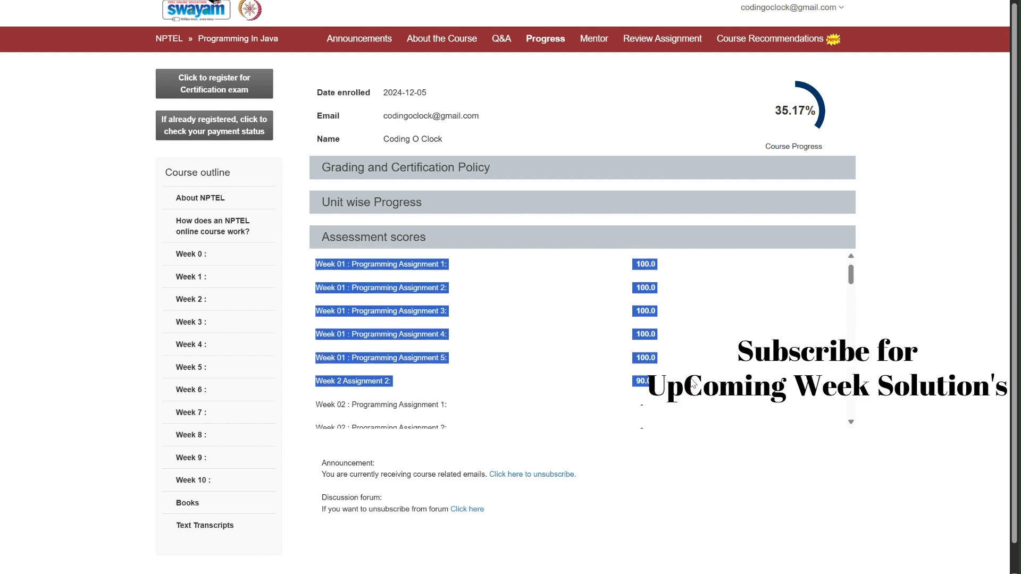
pyautogui.scroll(-3)
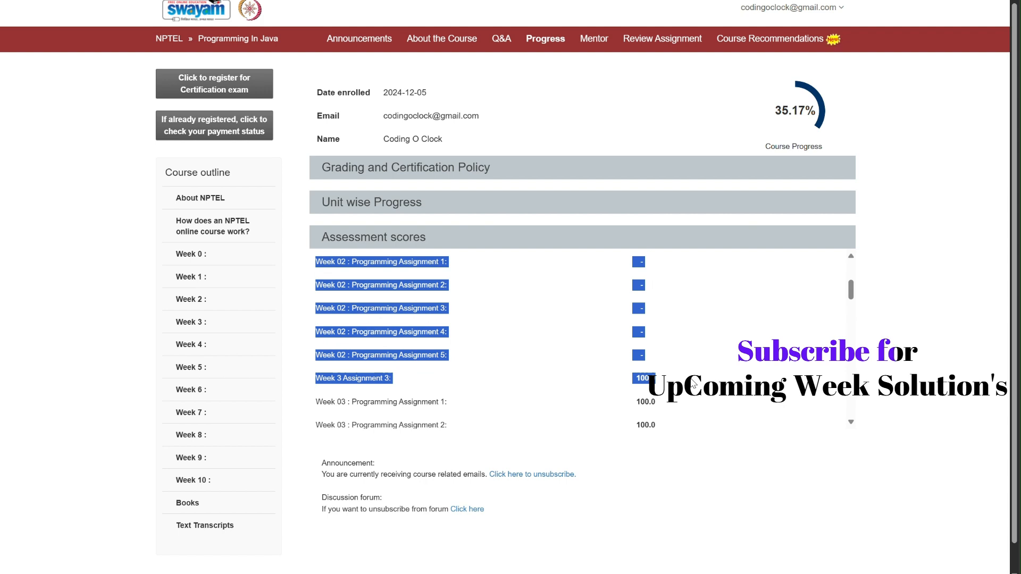
pyautogui.scroll(-3)
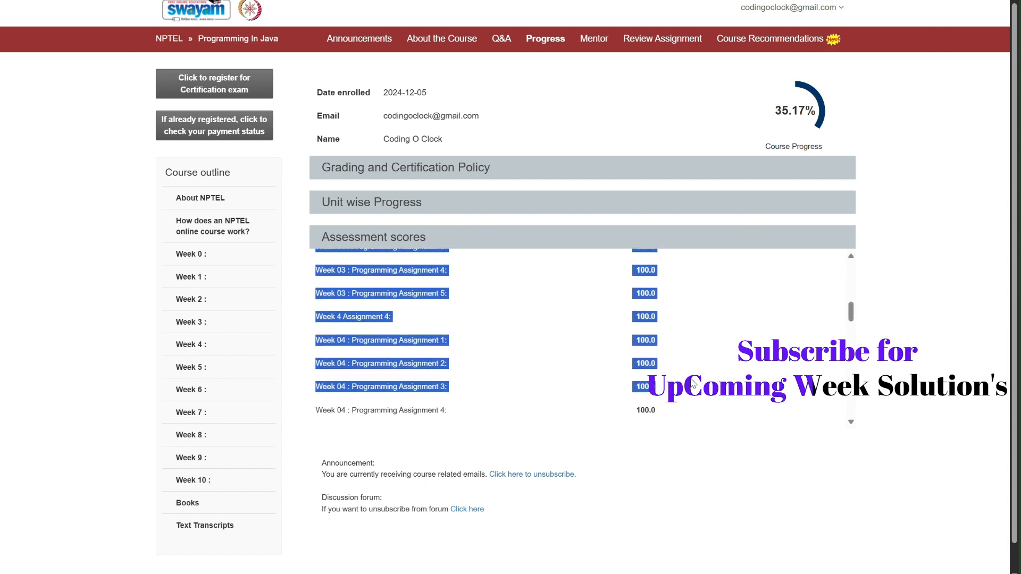
pyautogui.scroll(-3)
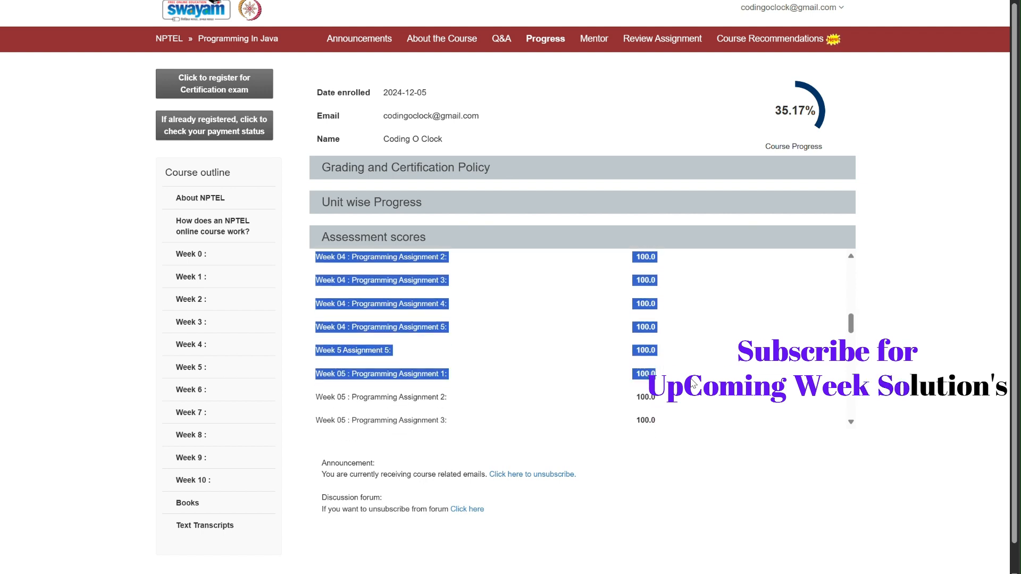
pyautogui.scroll(-3)
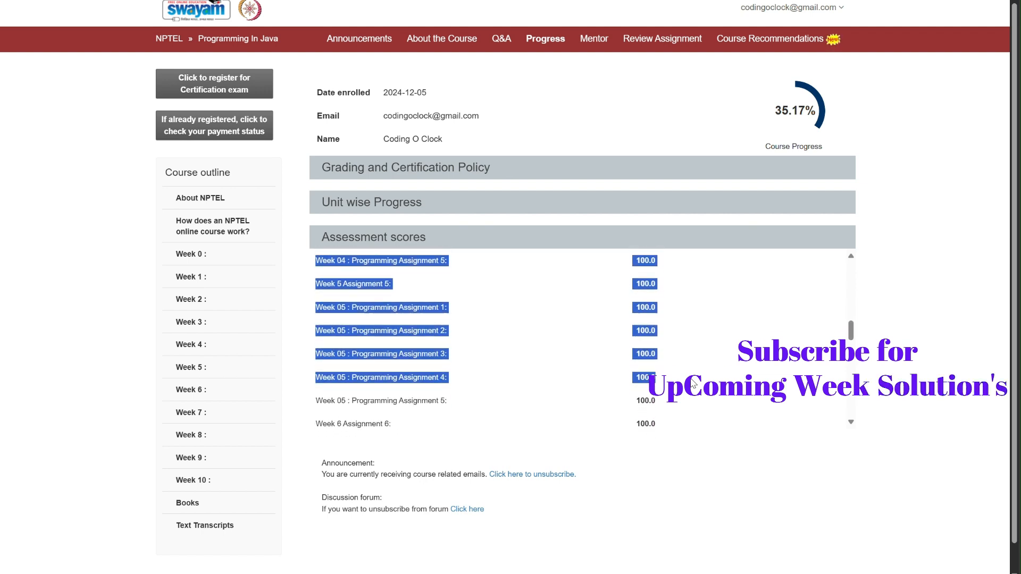
pyautogui.scroll(-3)
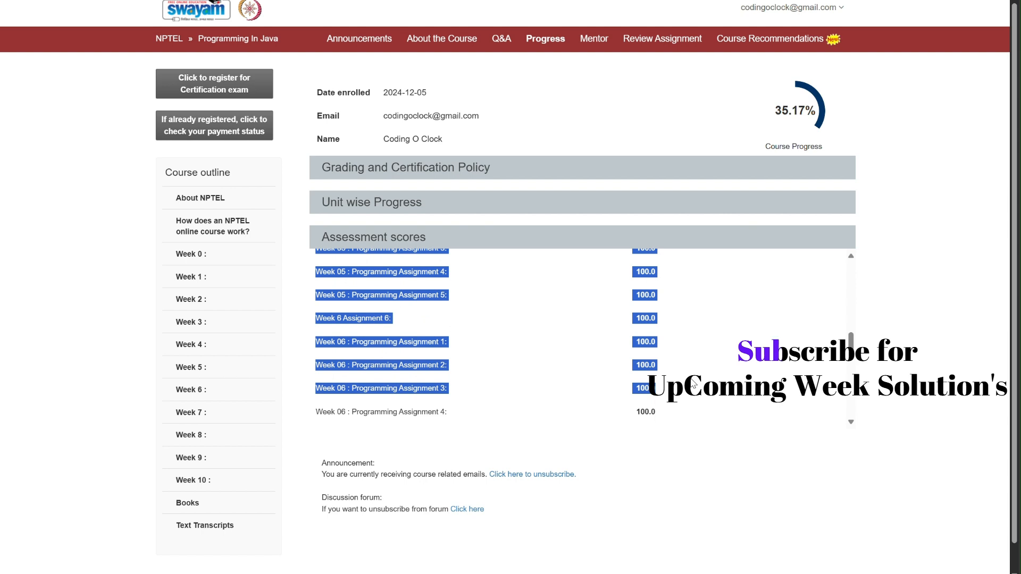
pyautogui.scroll(-3)
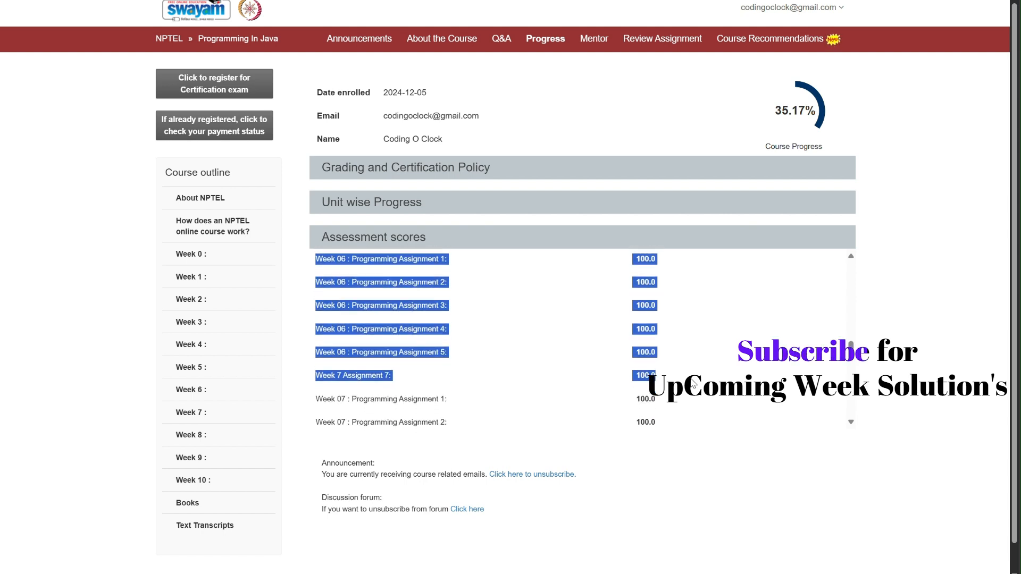
pyautogui.scroll(-3)
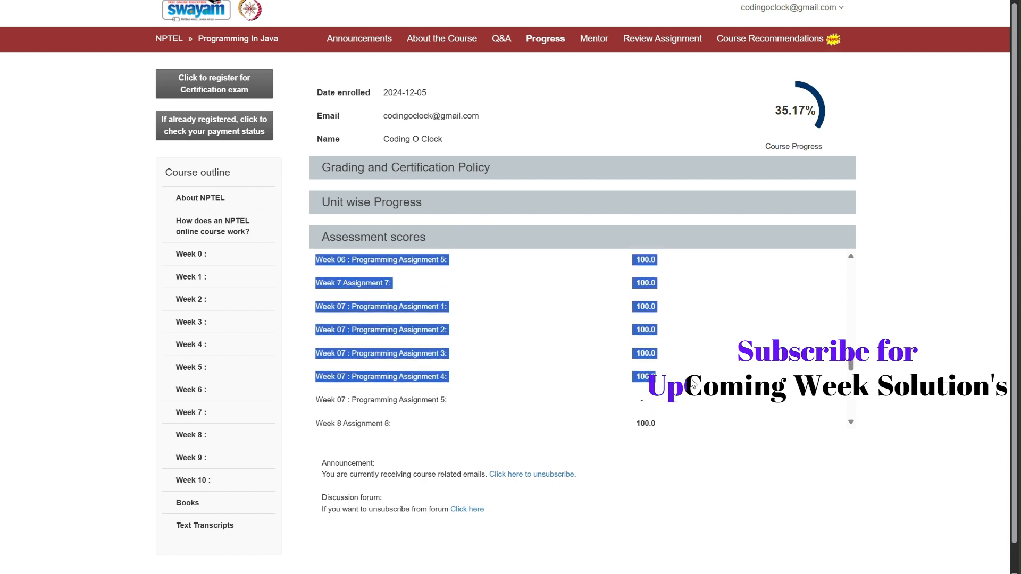
pyautogui.scroll(-3)
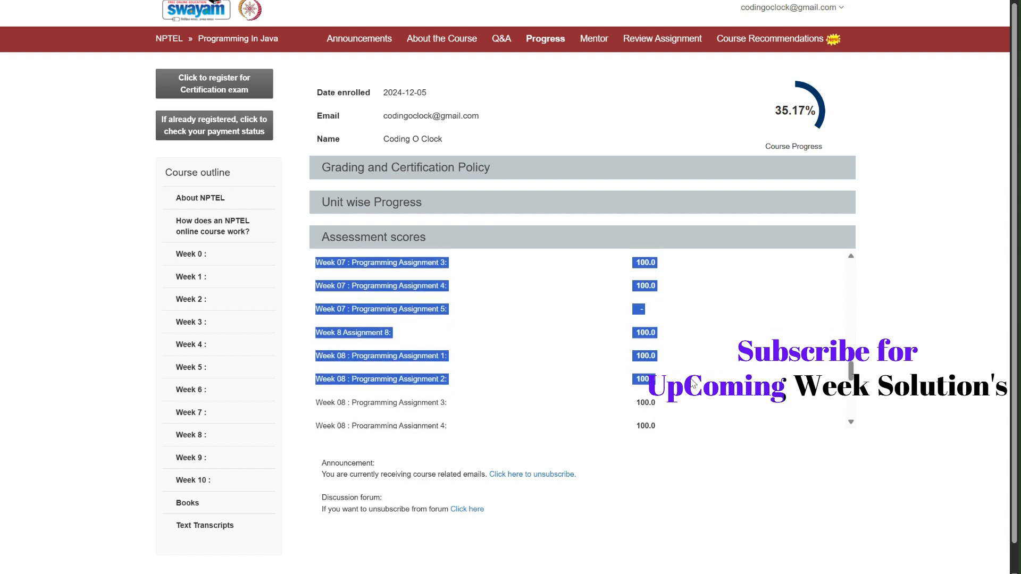